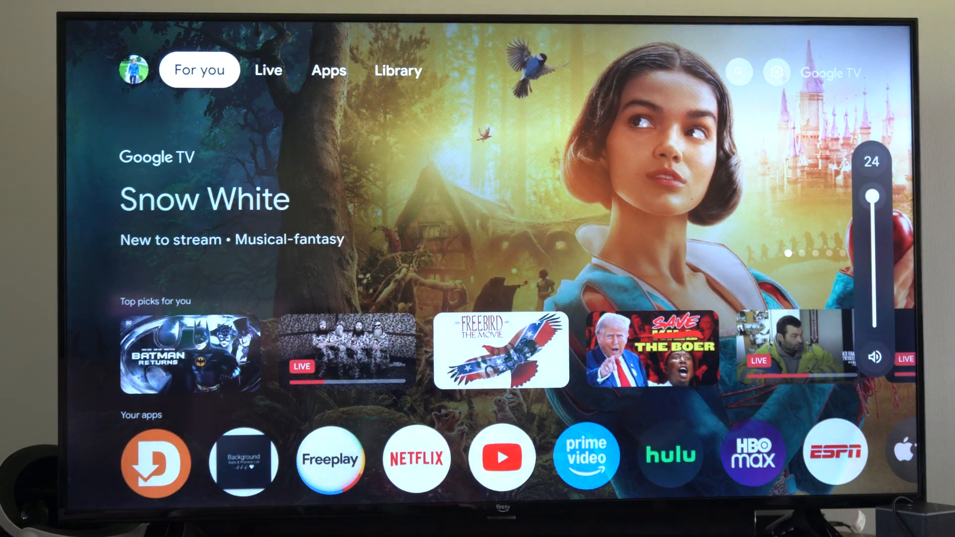
Open the quick settings panel from the home screen's profile button.
left_click(328, 70)
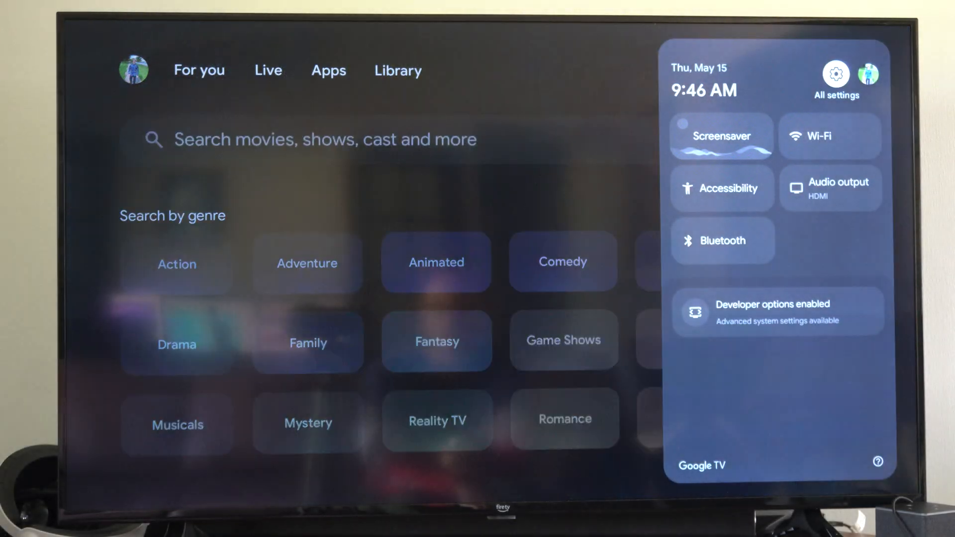
Open All settings and go through Remotes & Accessories to Set up remote buttons.
left_click(836, 75)
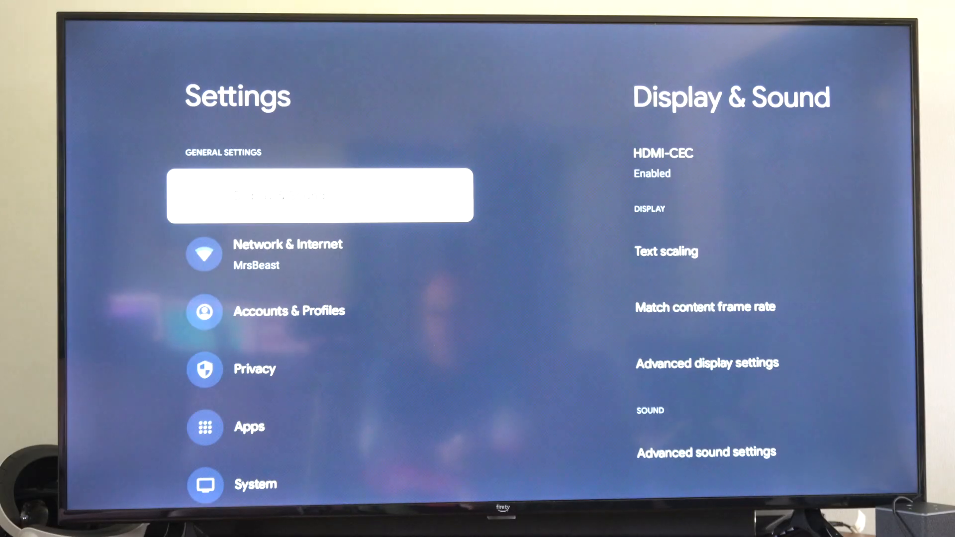
scroll("down", 3)
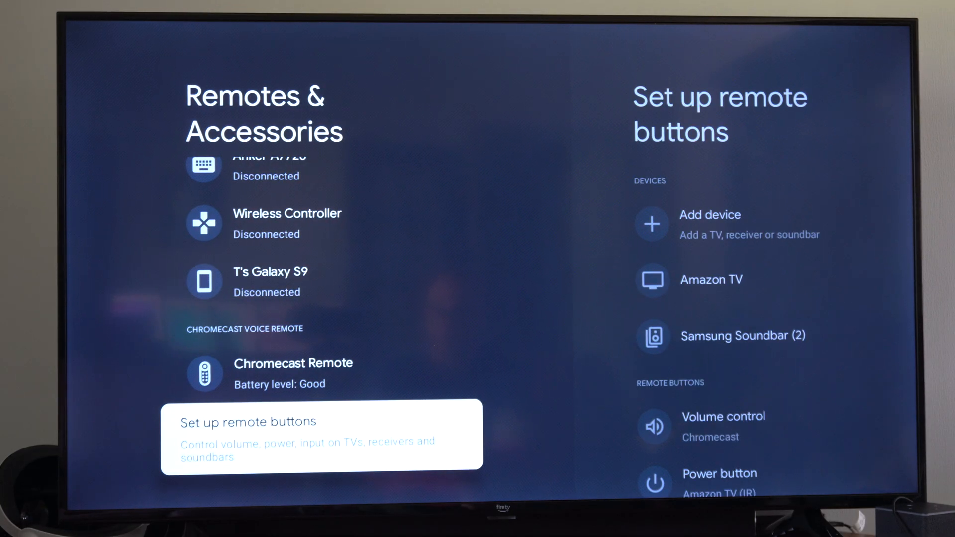
Enter Set up remote buttons and choose the Amazon TV device under Devices.
left_click(320, 433)
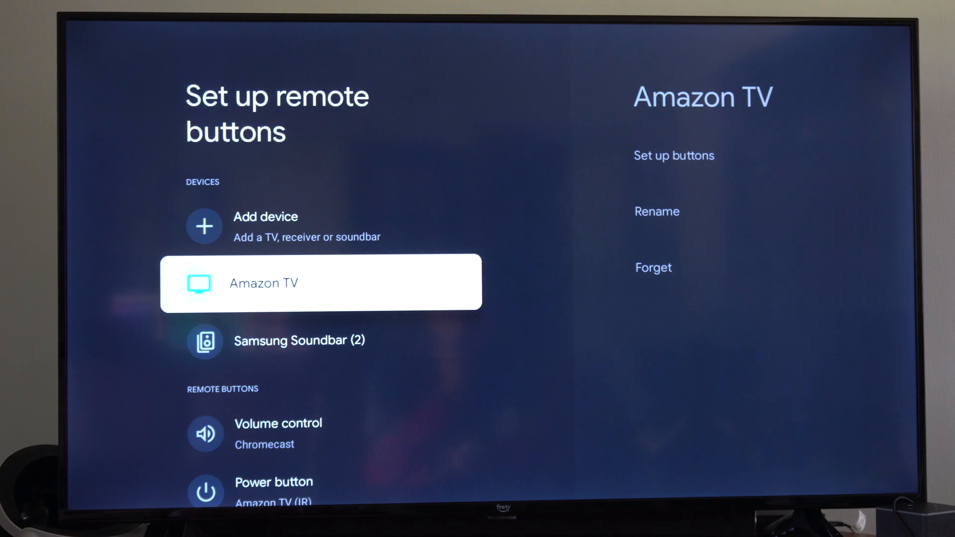
key("up")
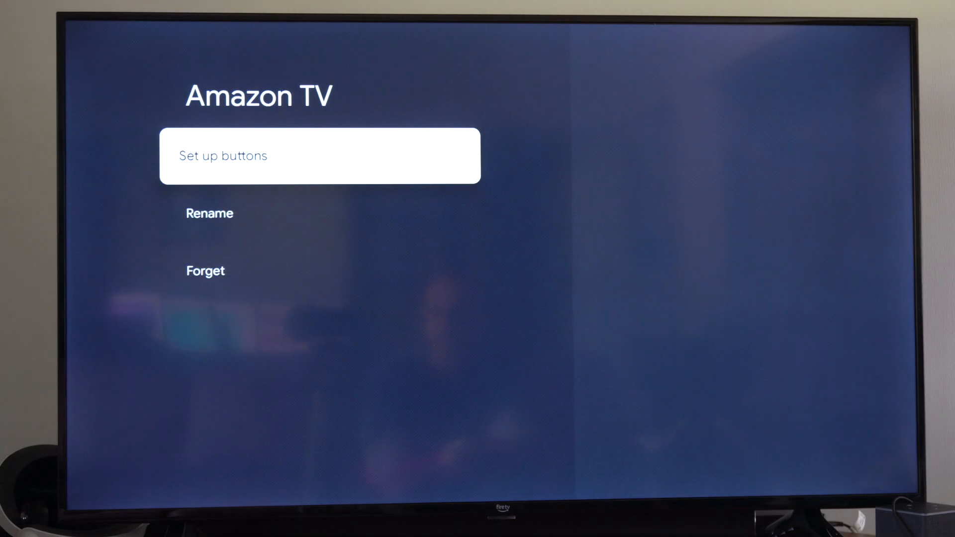
Run Set up buttons for Amazon TV, pass the music notice and confirm the volume test with Yes.
left_click(320, 155)
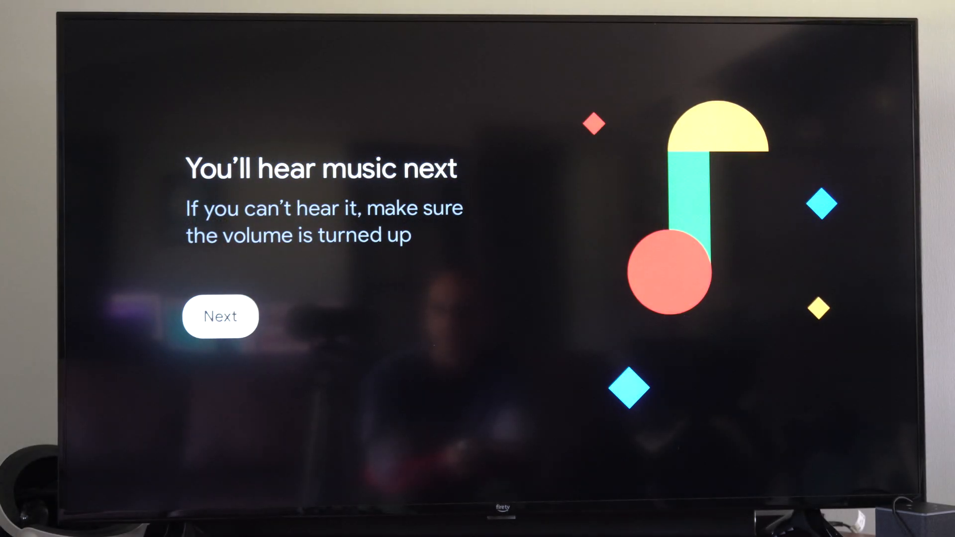
left_click(220, 317)
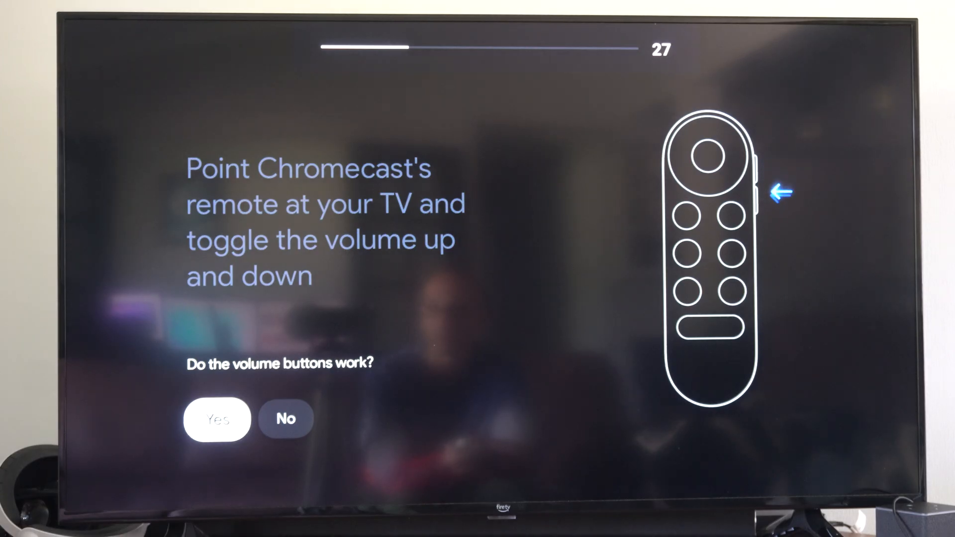
left_click(216, 419)
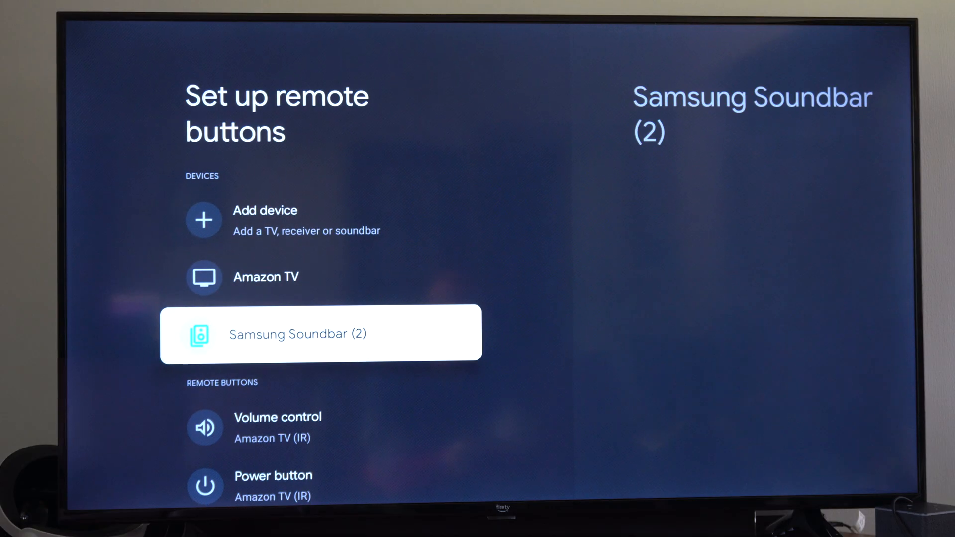
Return to Set up remote buttons and open Volume control under Remote buttons.
key("Back")
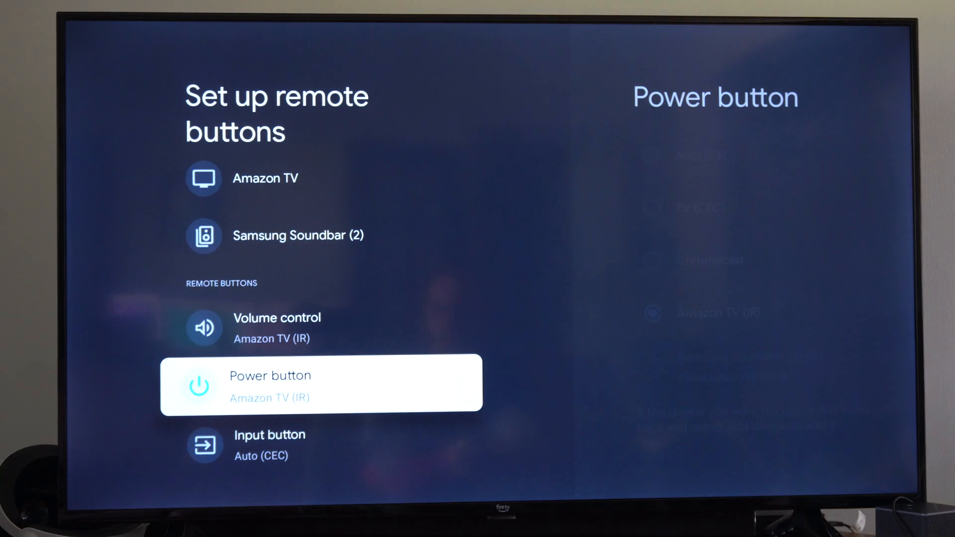
left_click(275, 328)
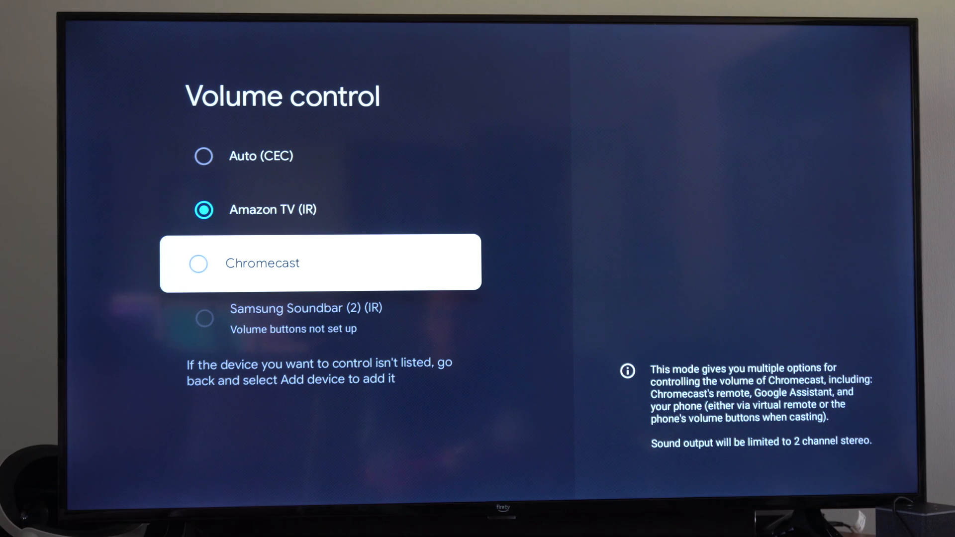
key("up")
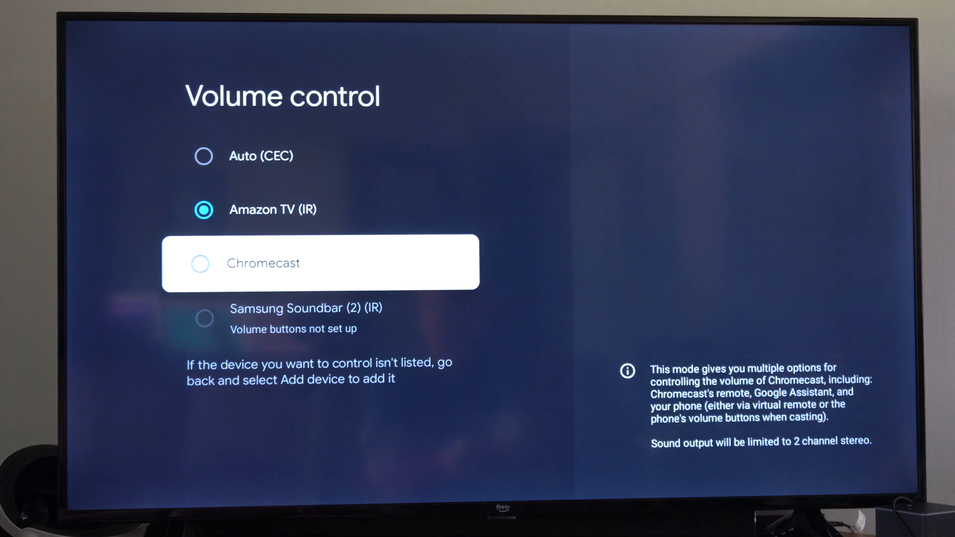
key("up")
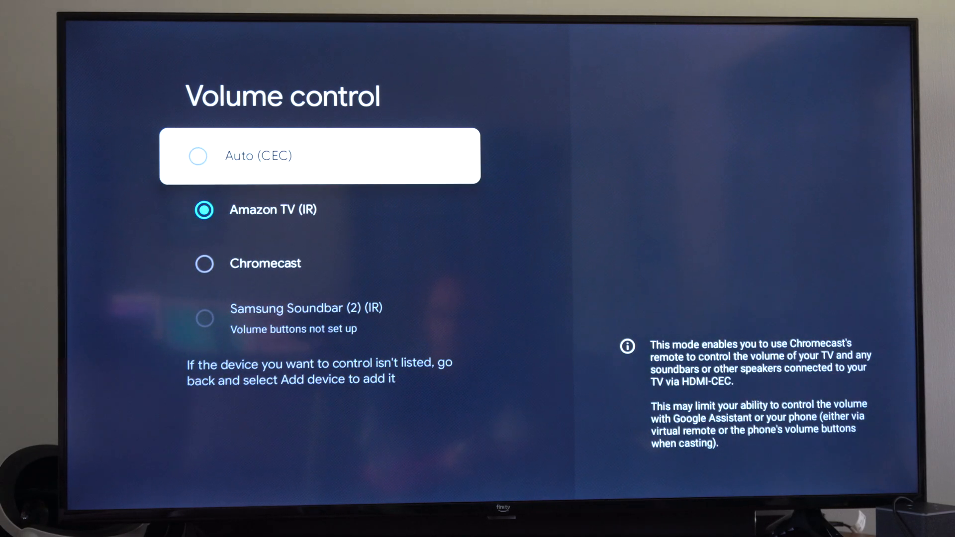